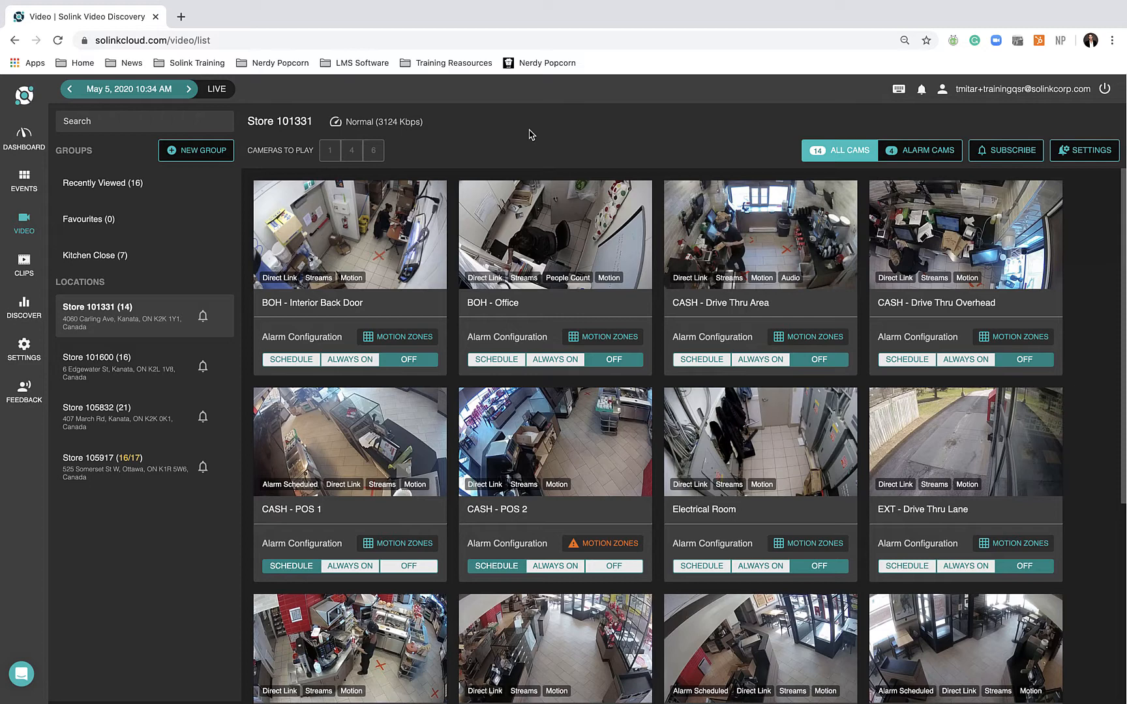
mouse_move(503, 132)
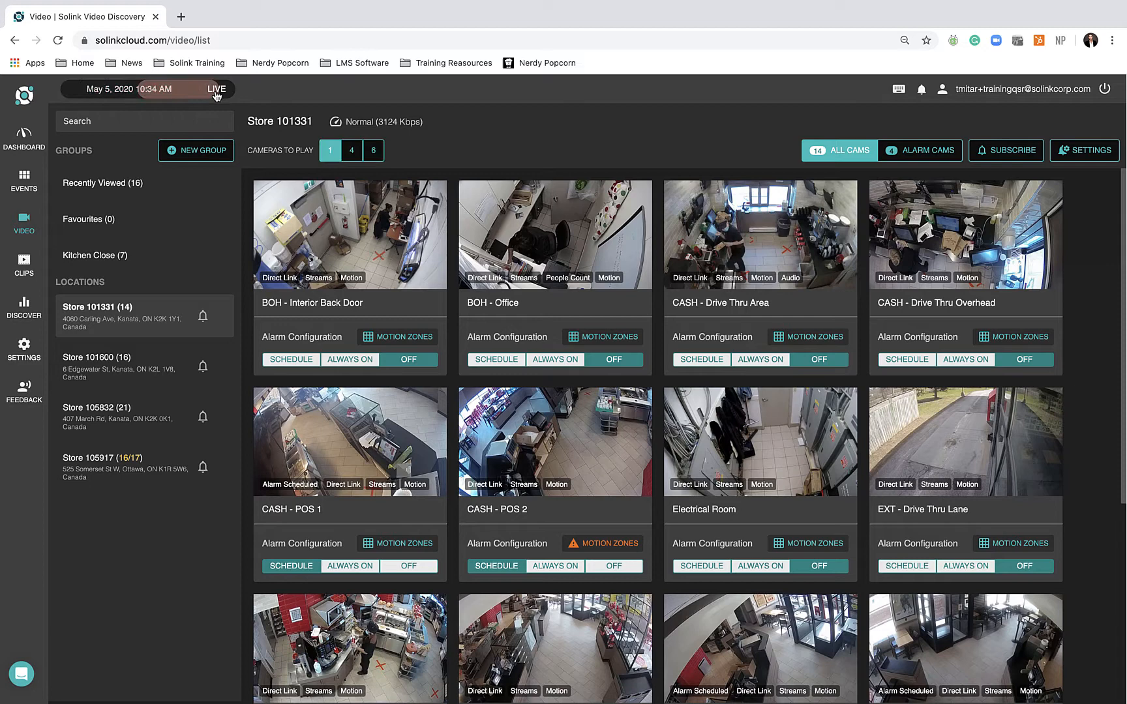
- Turn on LIVE mode for Store 101331's camera view
click(216, 89)
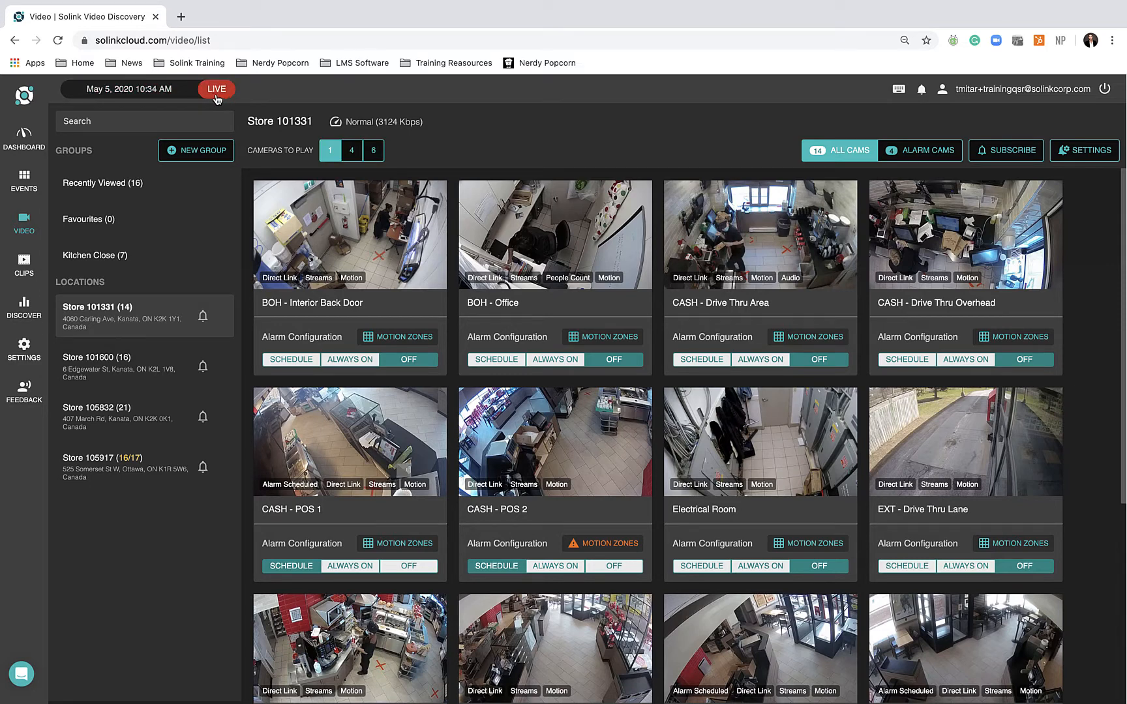
mouse_move(321, 157)
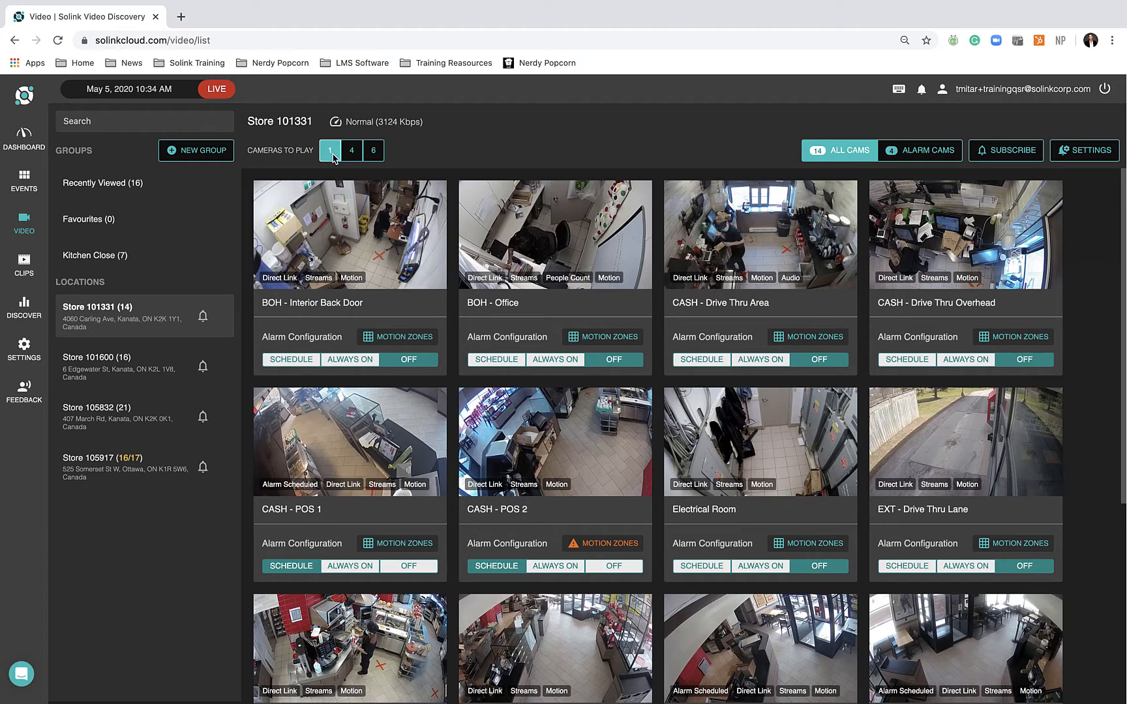
- Turn LIVE mode off to return to May 5, 2020 10:34 AM recorded playback
click(373, 150)
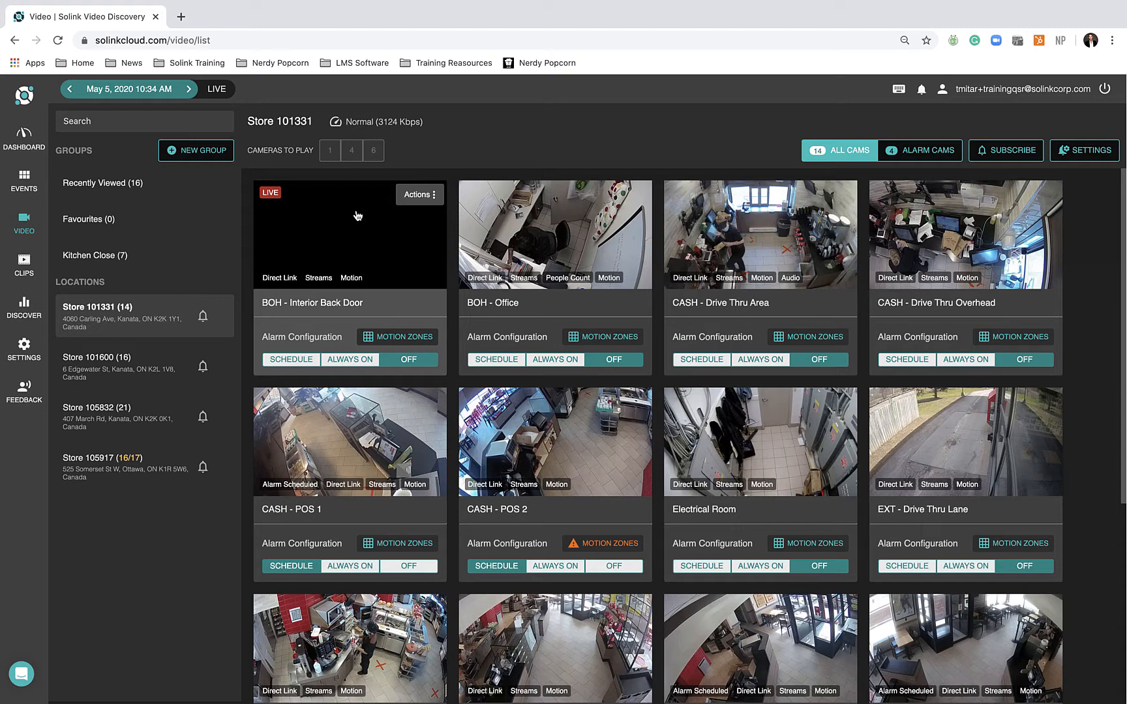
- Open the BOH - Interior Back Door camera and add more cameras to the grid
click(348, 233)
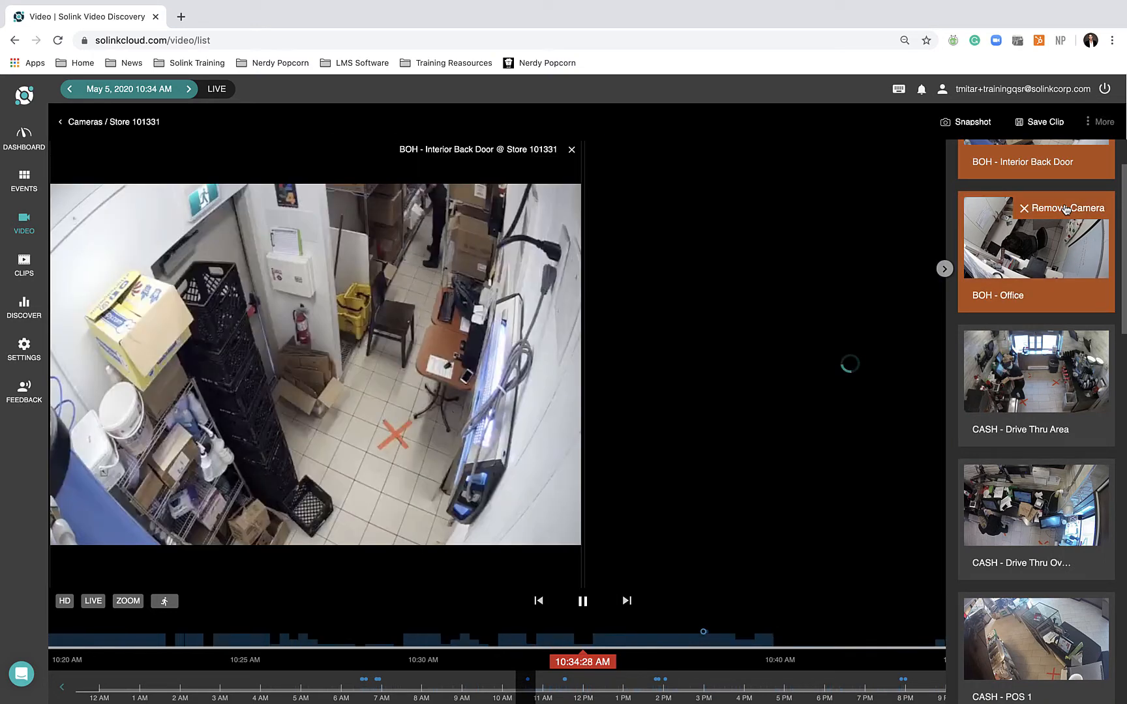
click(1035, 237)
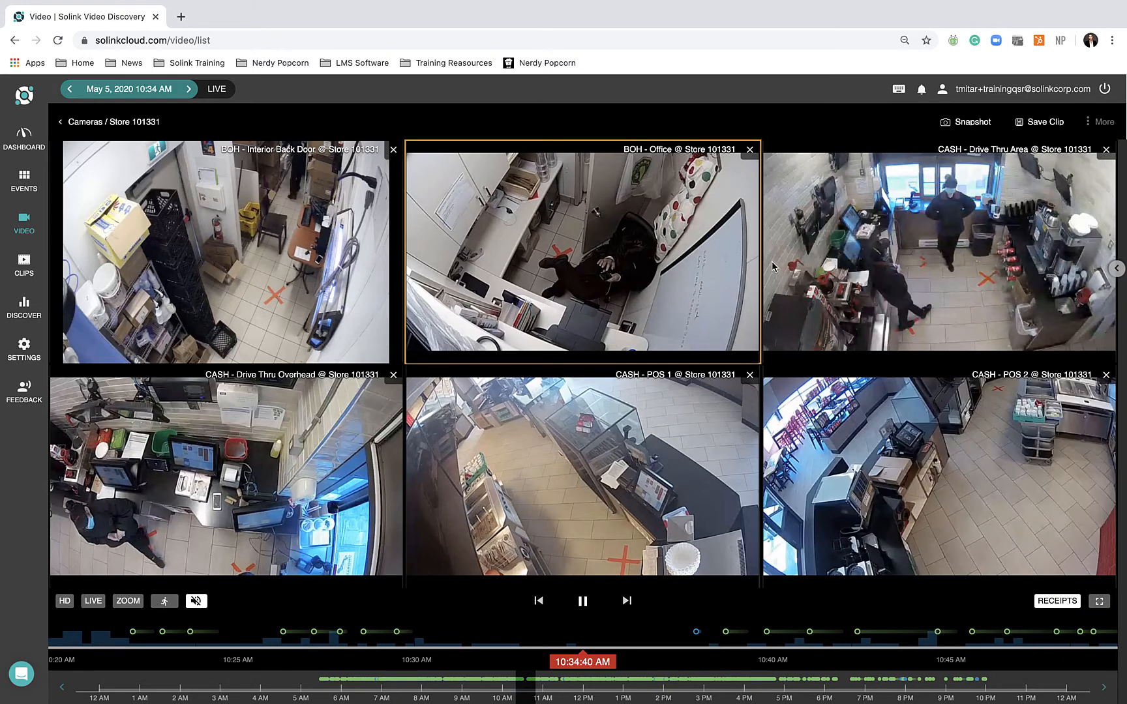
- Select the Drive Thru Overhead feed, then go back to the Store 101331 camera list
click(583, 474)
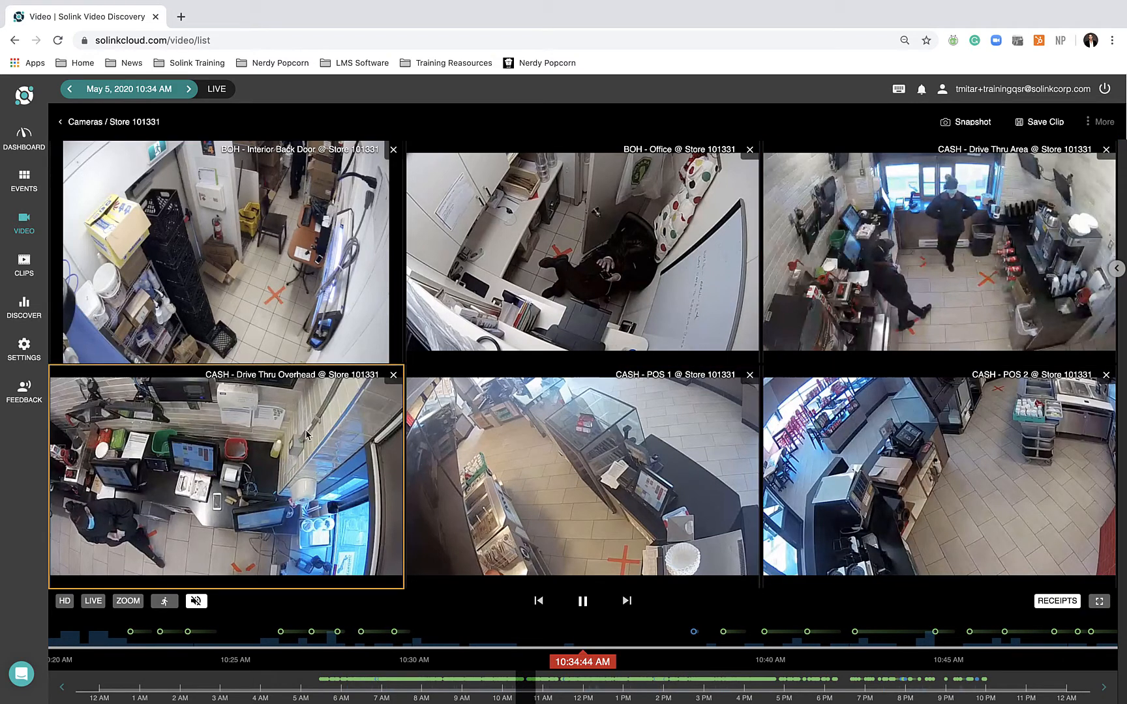
click(582, 251)
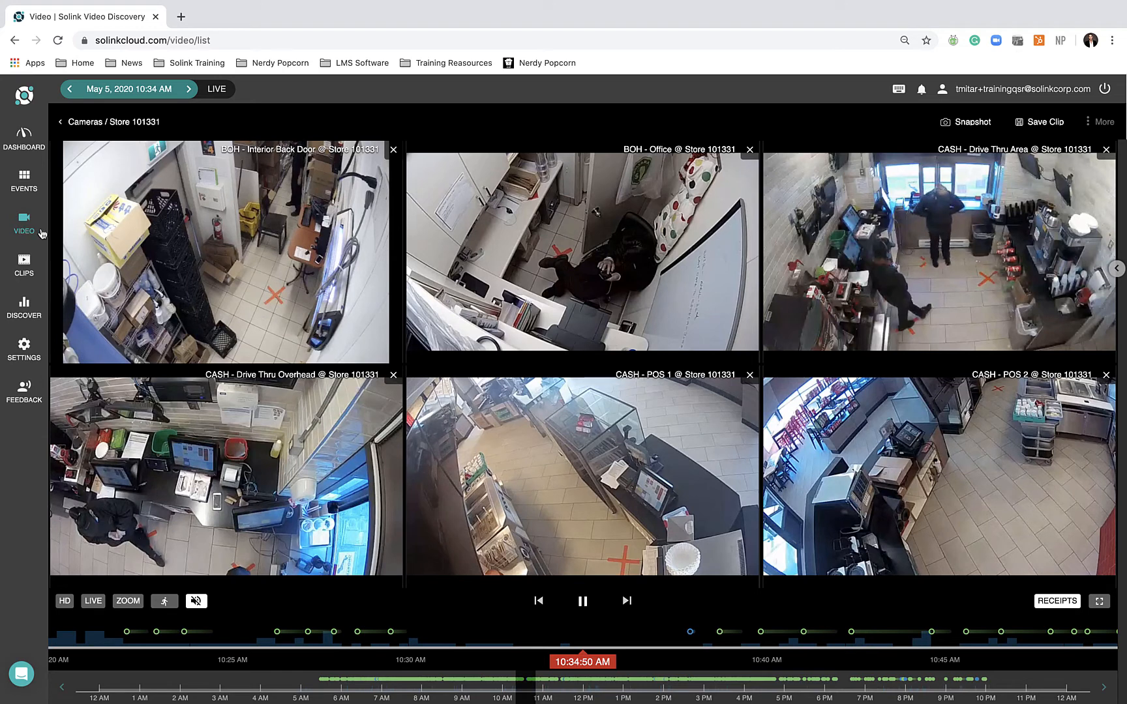
click(226, 252)
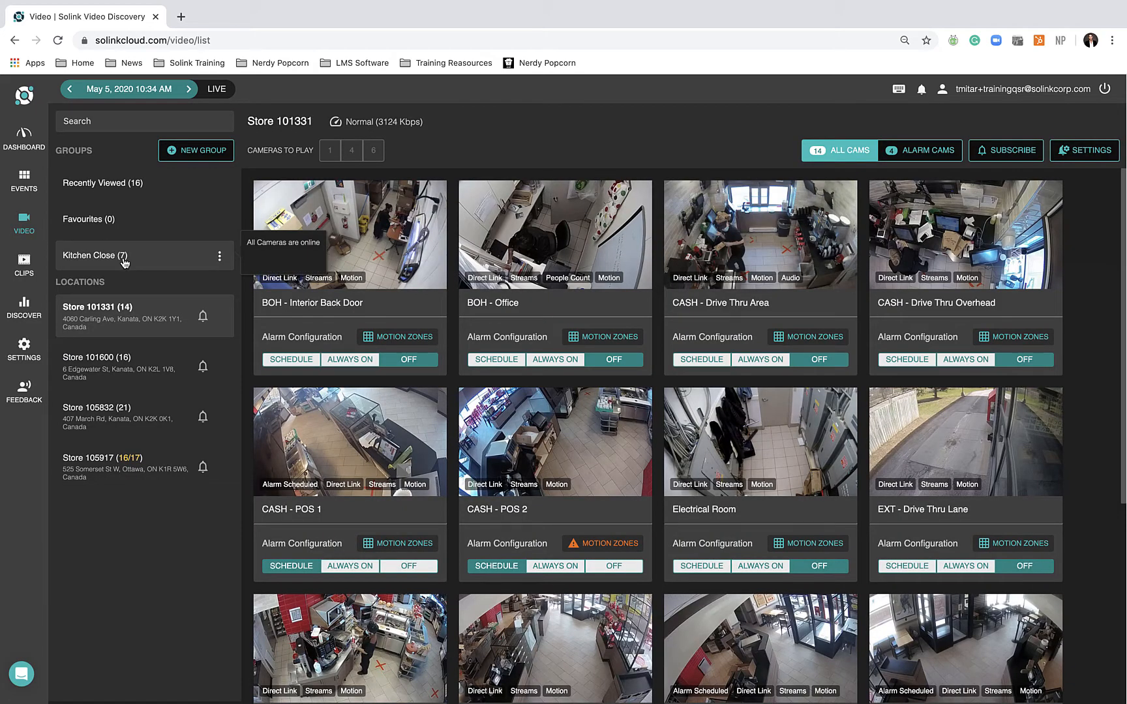
- Open the Kitchen Close group and play its BOH - Interior Back Door camera
click(93, 255)
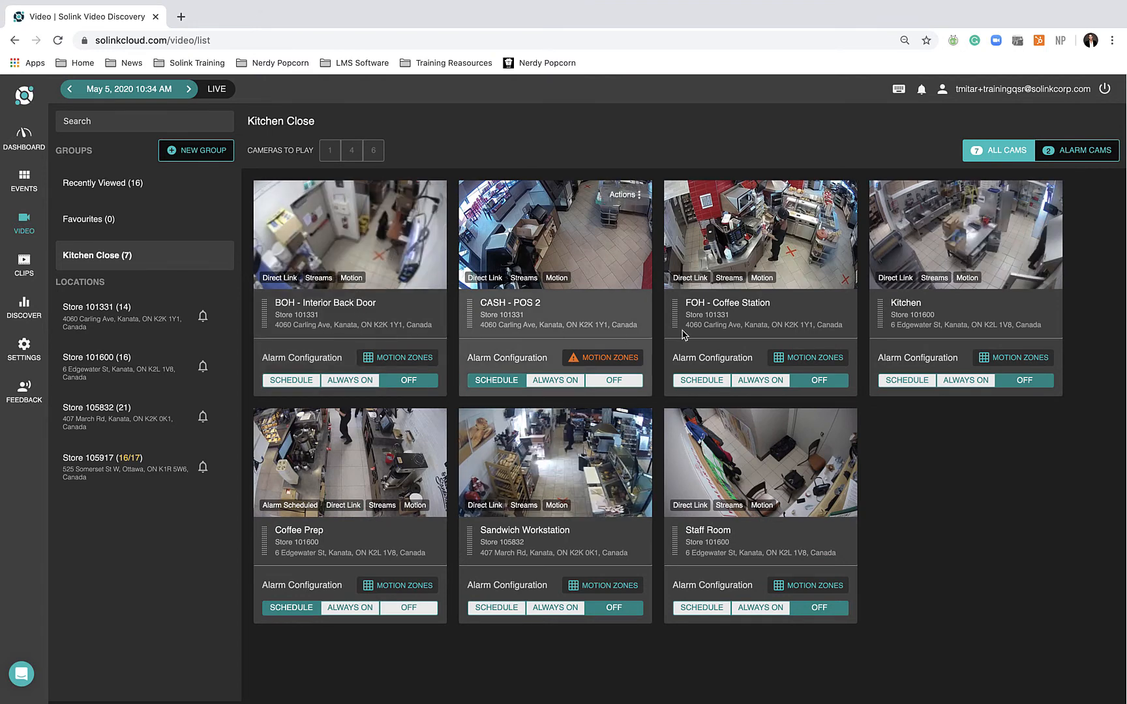
mouse_move(717, 323)
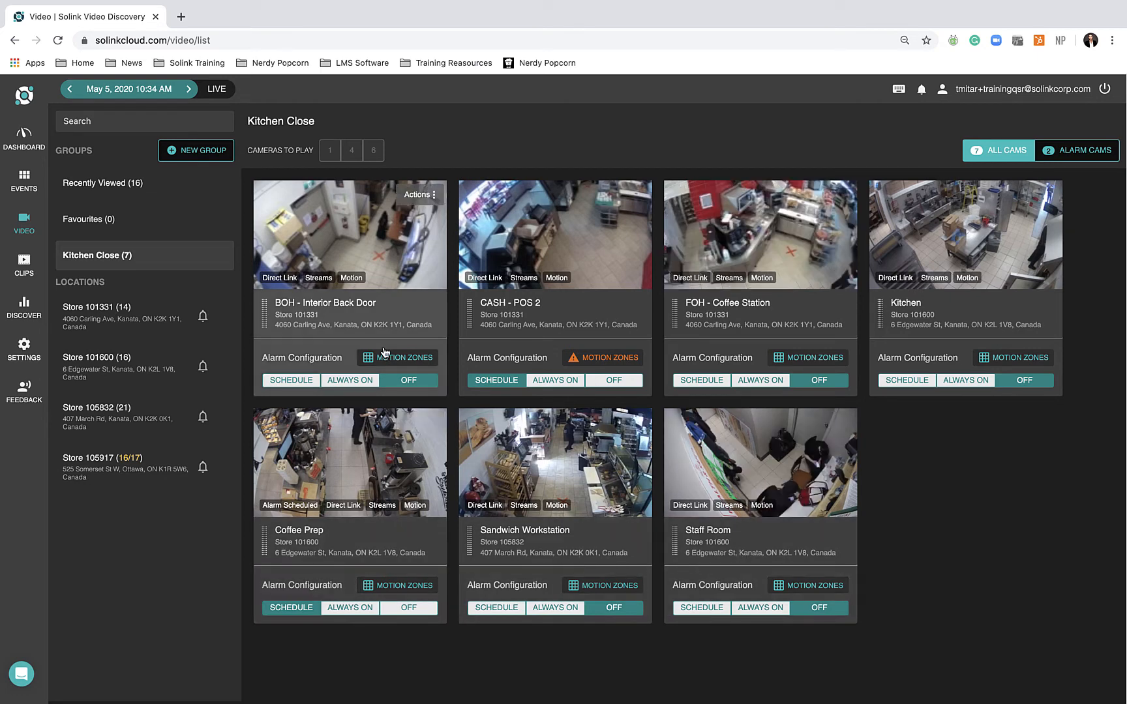
click(348, 235)
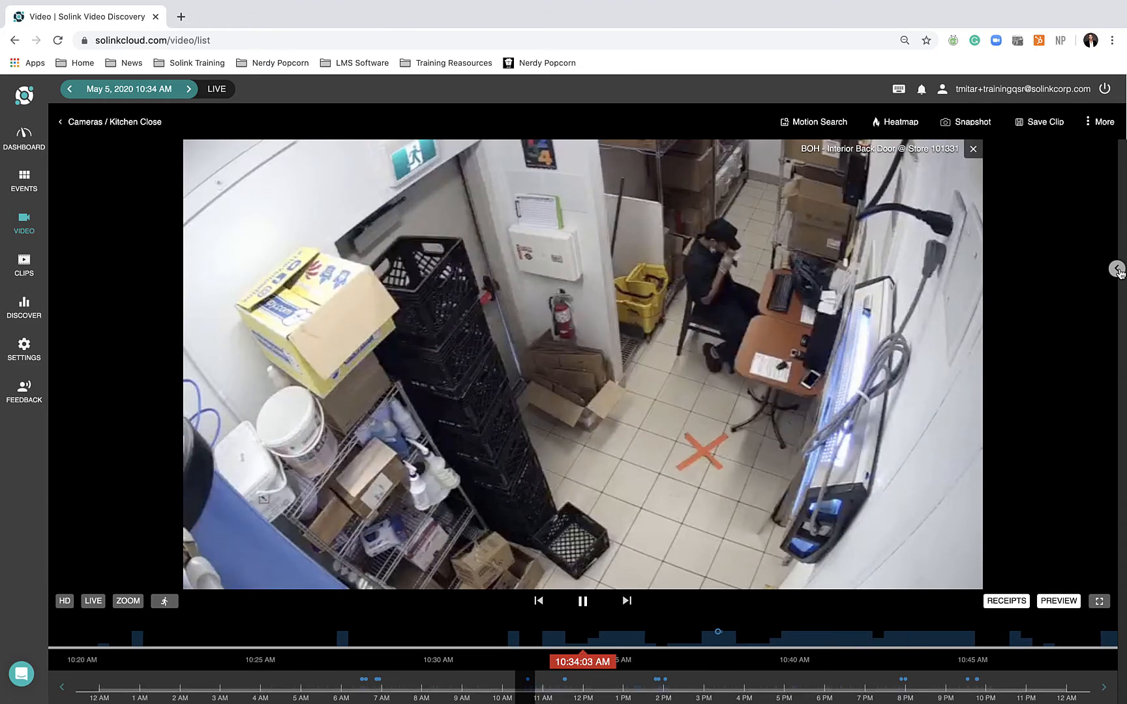
- Add Store 101600's Kitchen camera beside BOH - Interior Back Door
click(1118, 269)
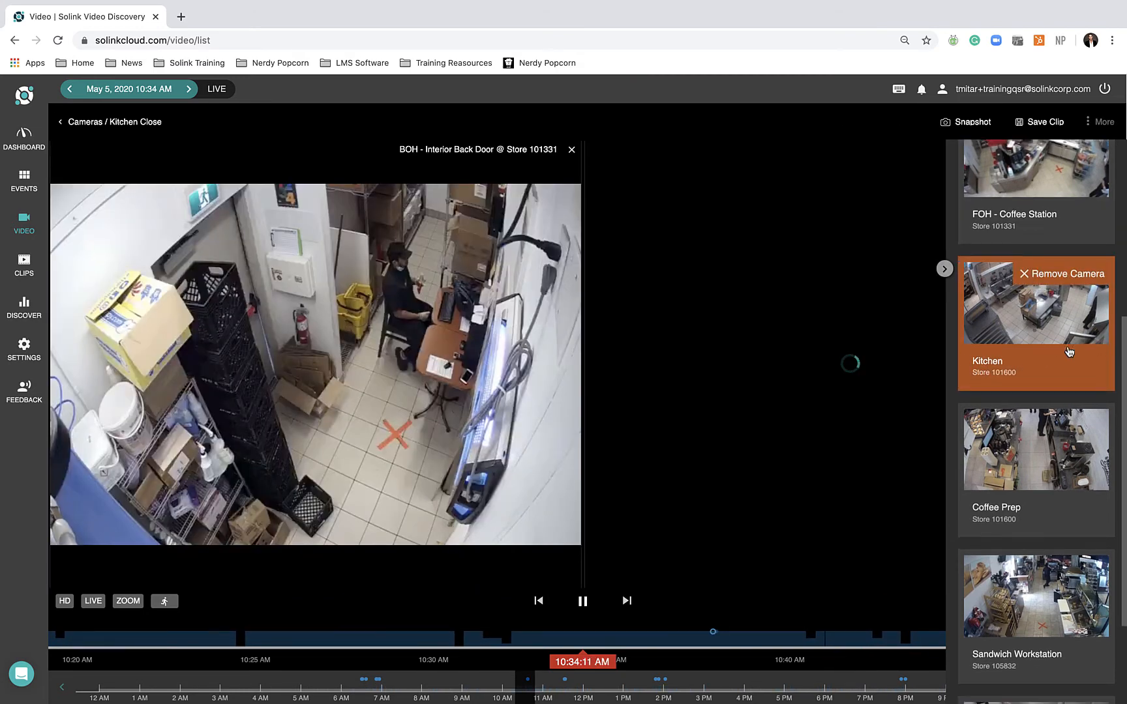
click(1035, 302)
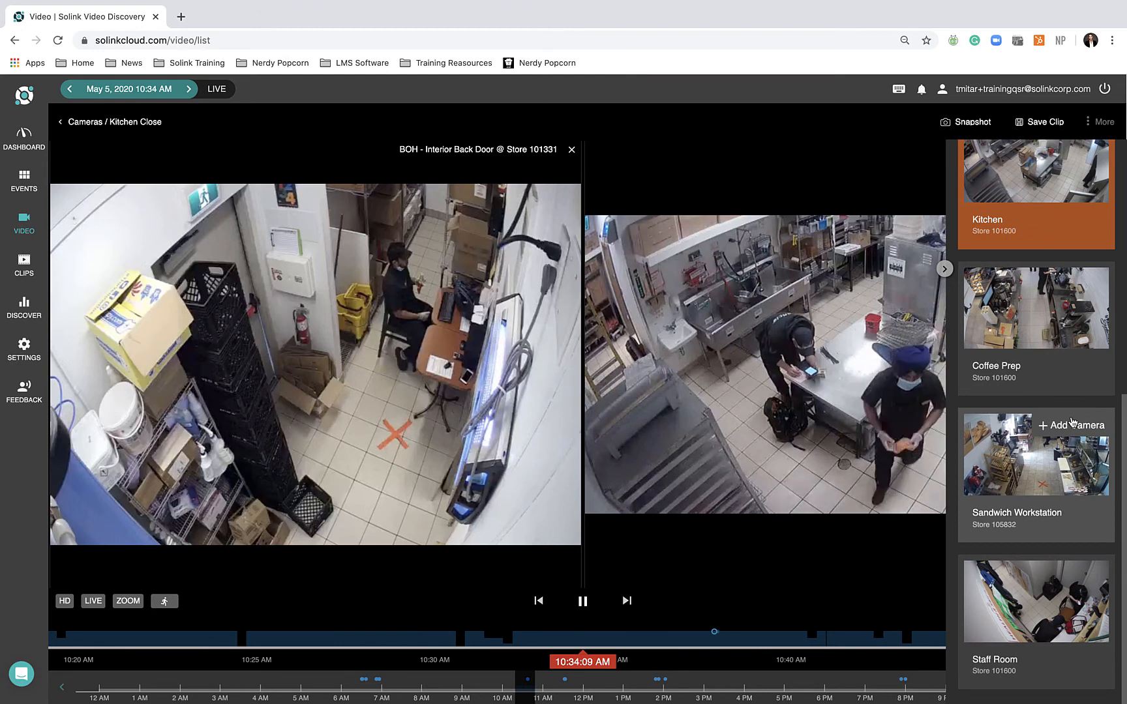